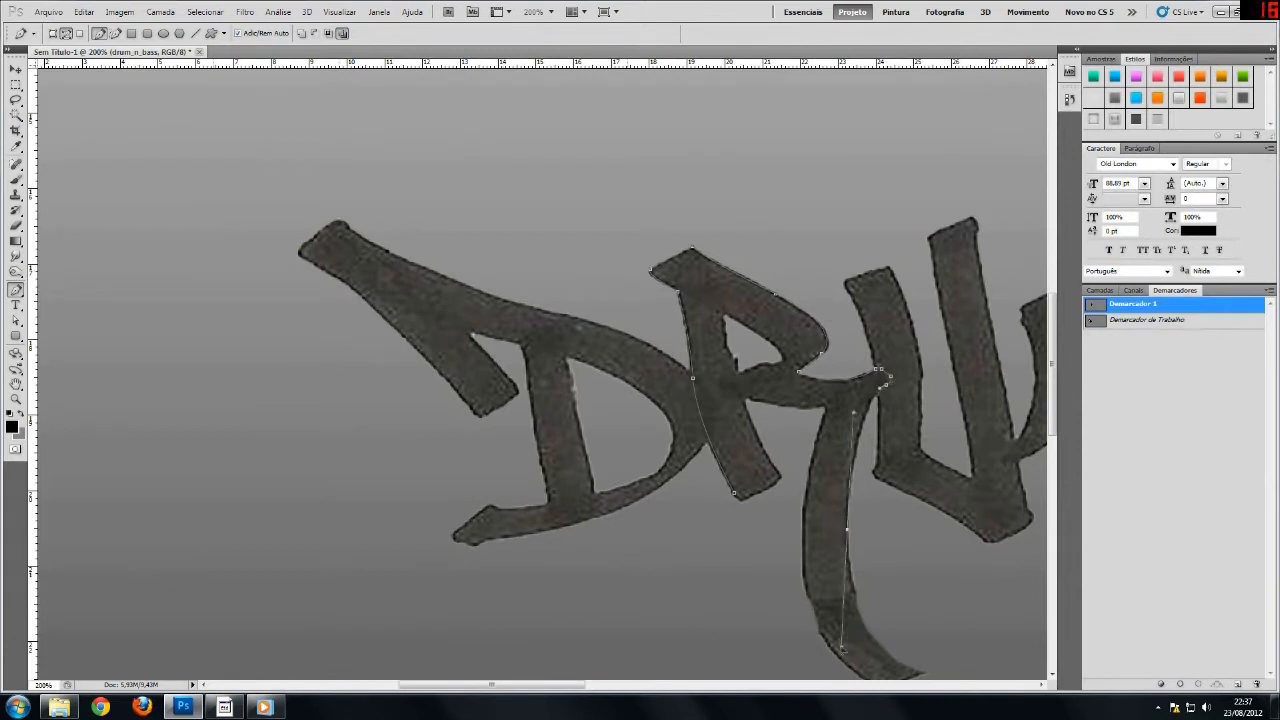
# Switch to the Direct Selection Tool to edit the letter path's anchor points.
pyautogui.click(16, 80)
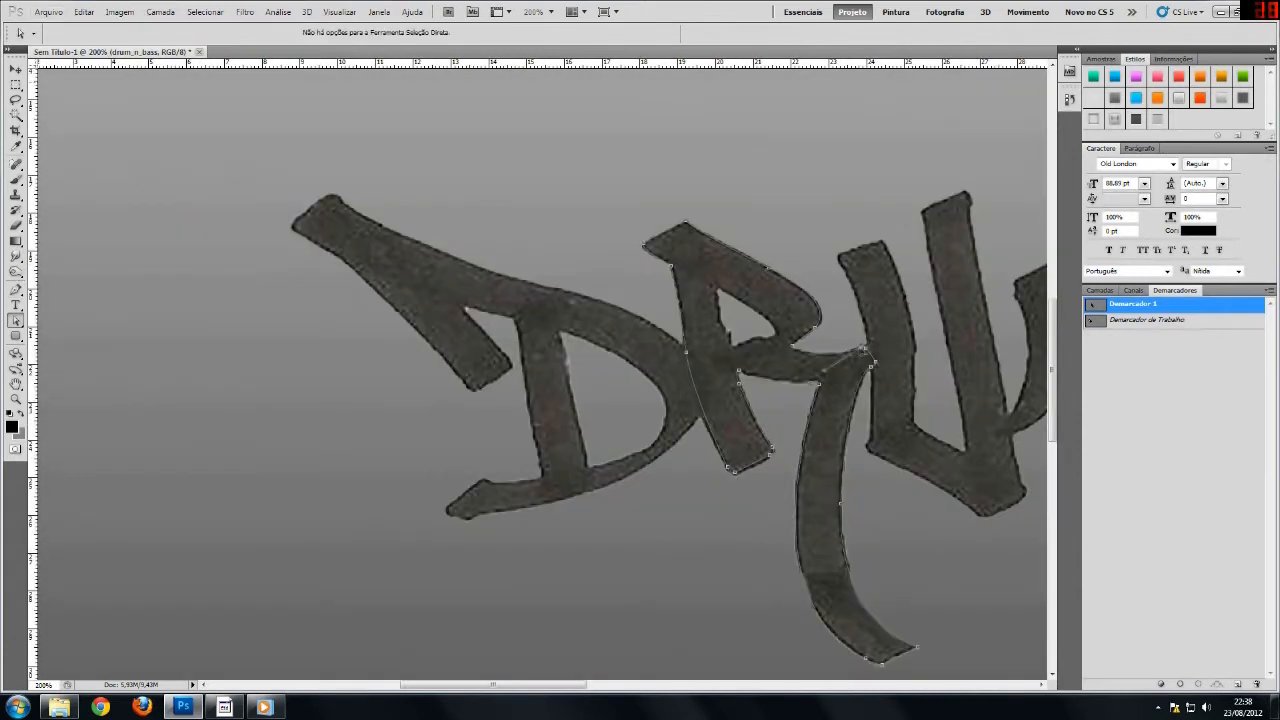